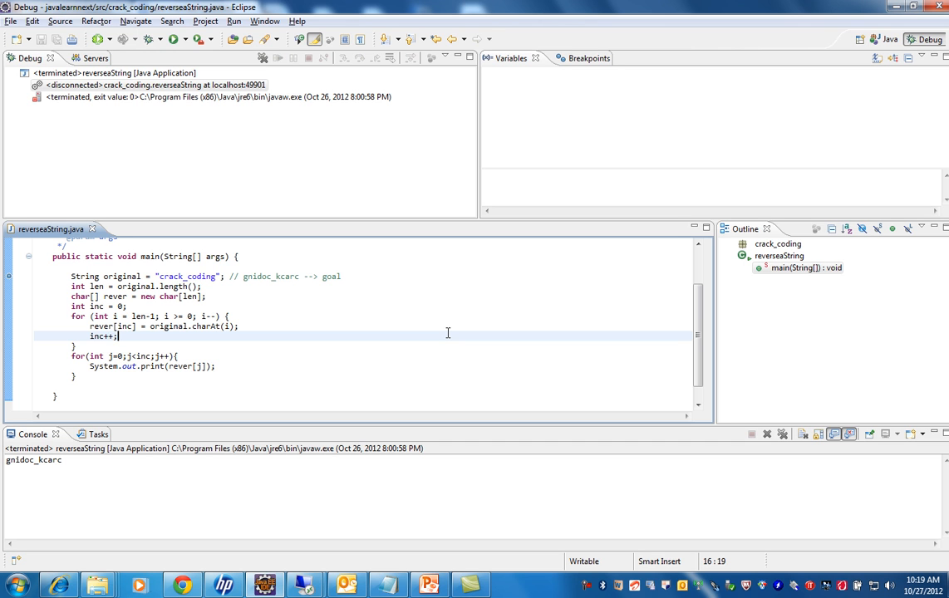
pyautogui.click(242, 256)
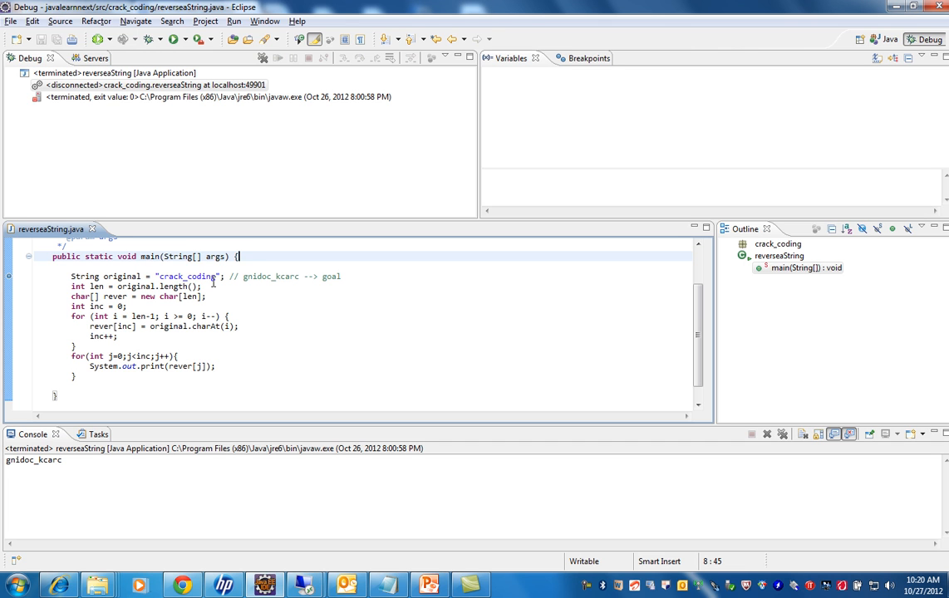
pyautogui.moveTo(234, 280)
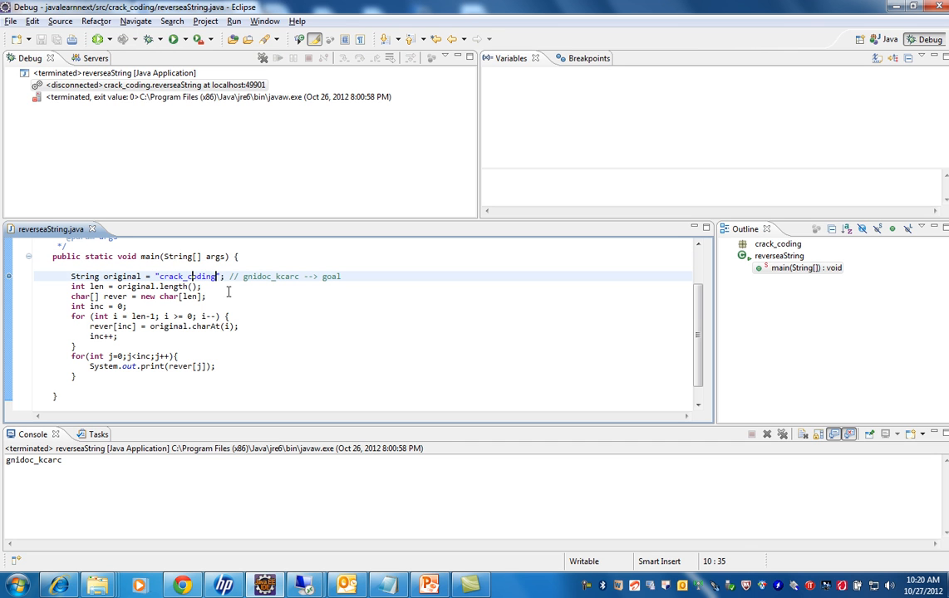
pyautogui.doubleClick(186, 276)
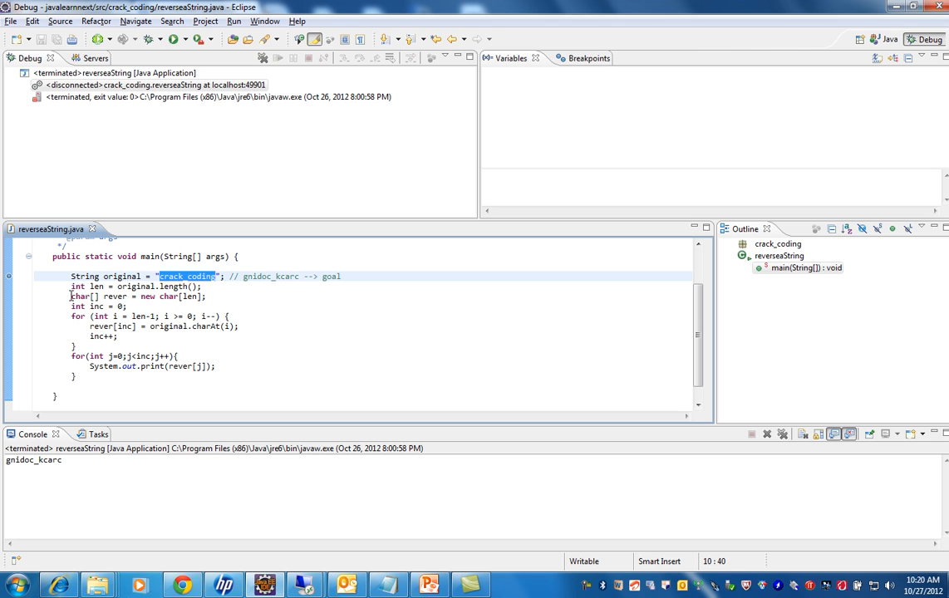
pyautogui.moveTo(214, 296)
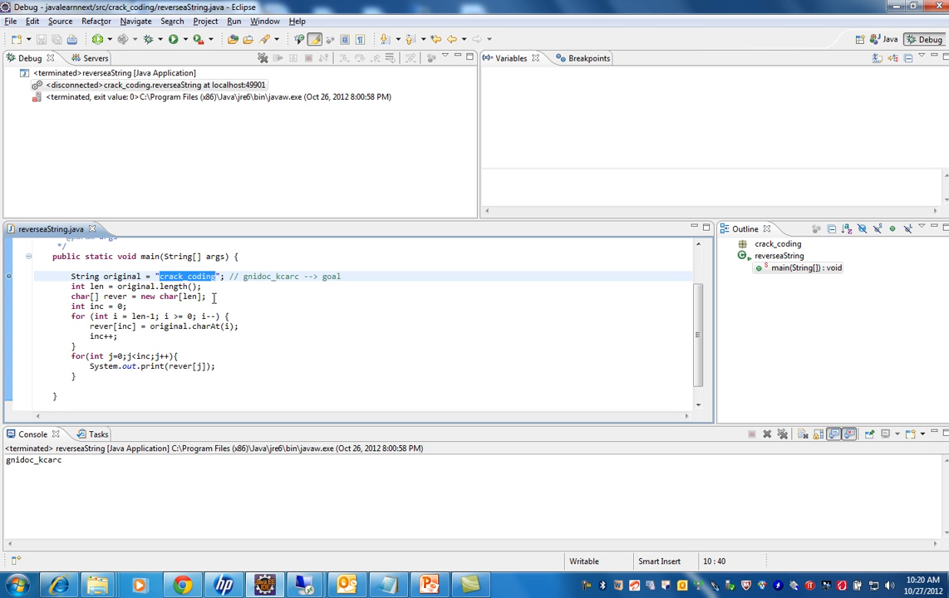
pyautogui.moveTo(214, 299)
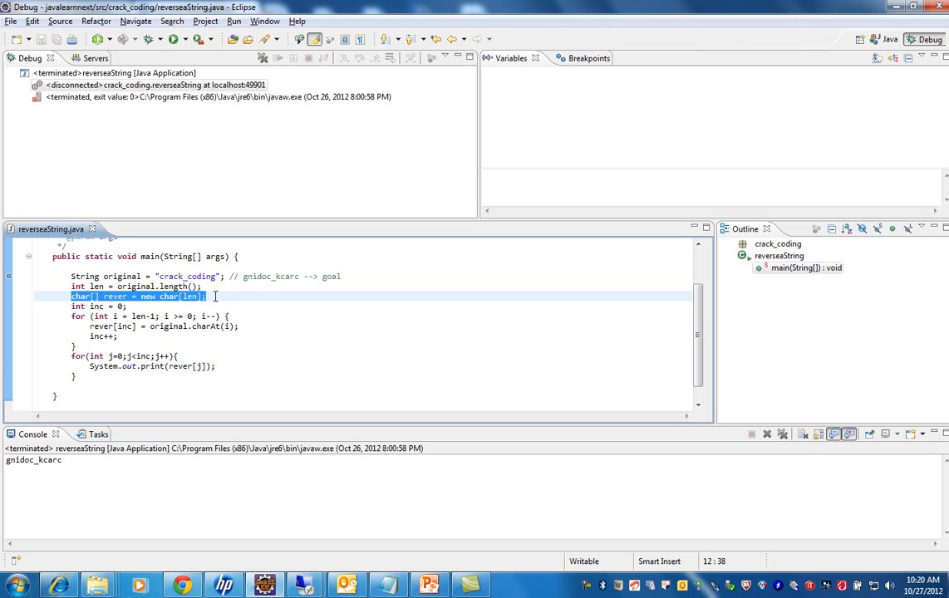
pyautogui.click(134, 315)
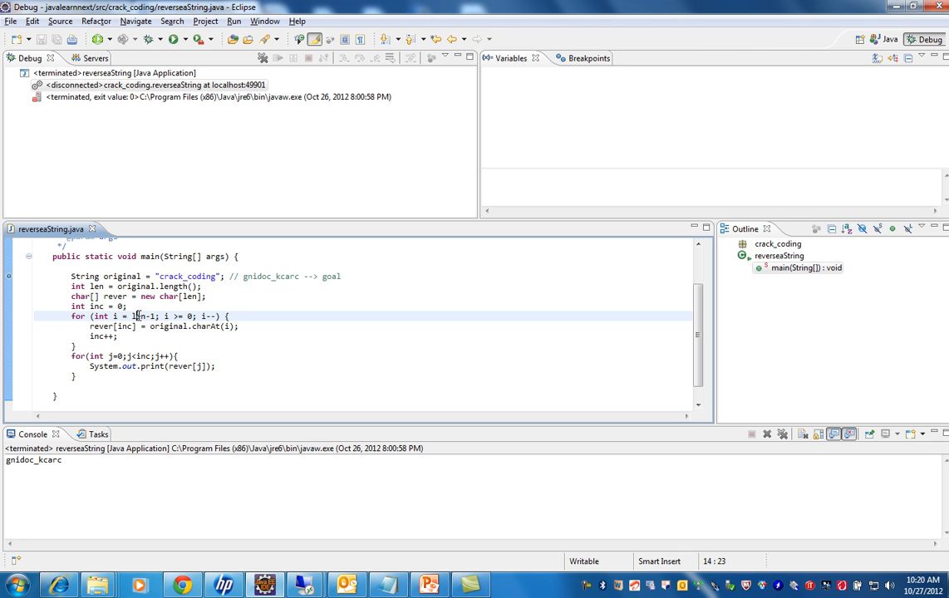
pyautogui.doubleClick(96, 286)
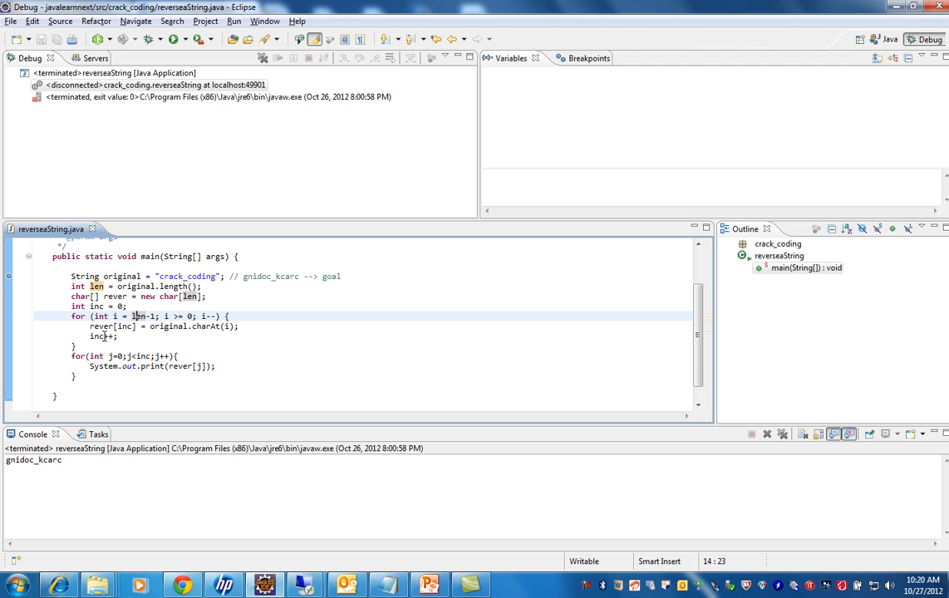
pyautogui.moveTo(123, 326)
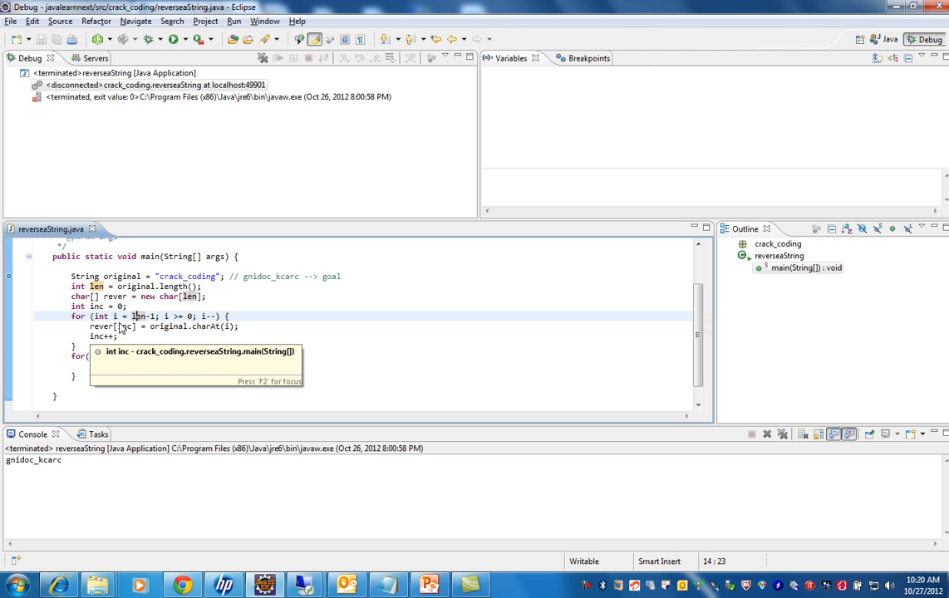